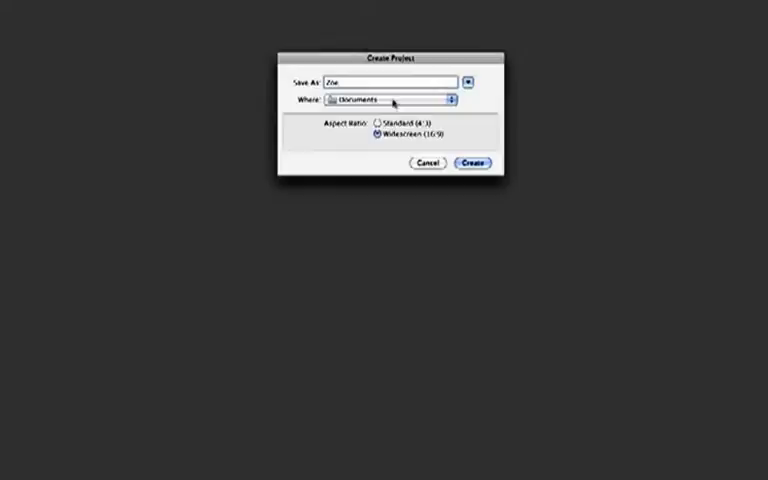
# Create the new widescreen (16:9) project with its location set to Desktop
pyautogui.click(396, 100)
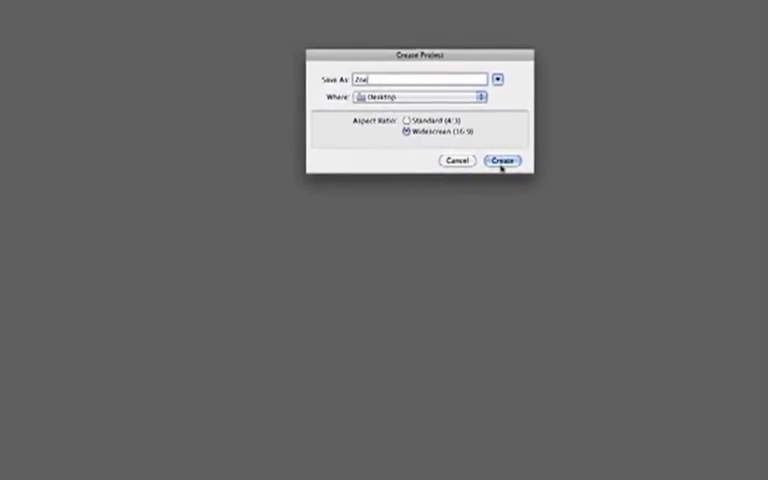
pyautogui.click(500, 160)
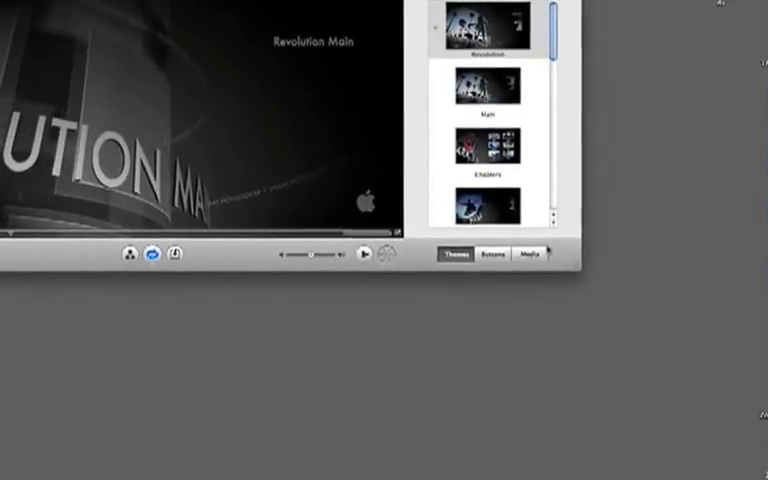
# Browse the Media library briefly, then return to the Themes list beside the Revolution menu
pyautogui.click(532, 254)
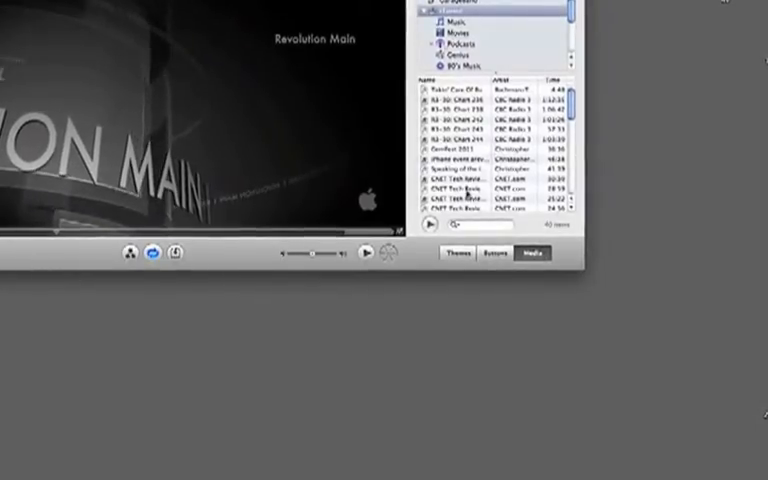
pyautogui.click(456, 252)
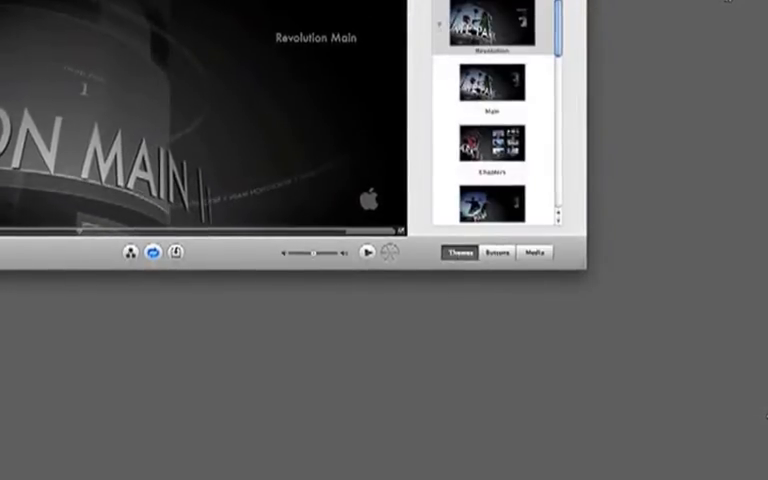